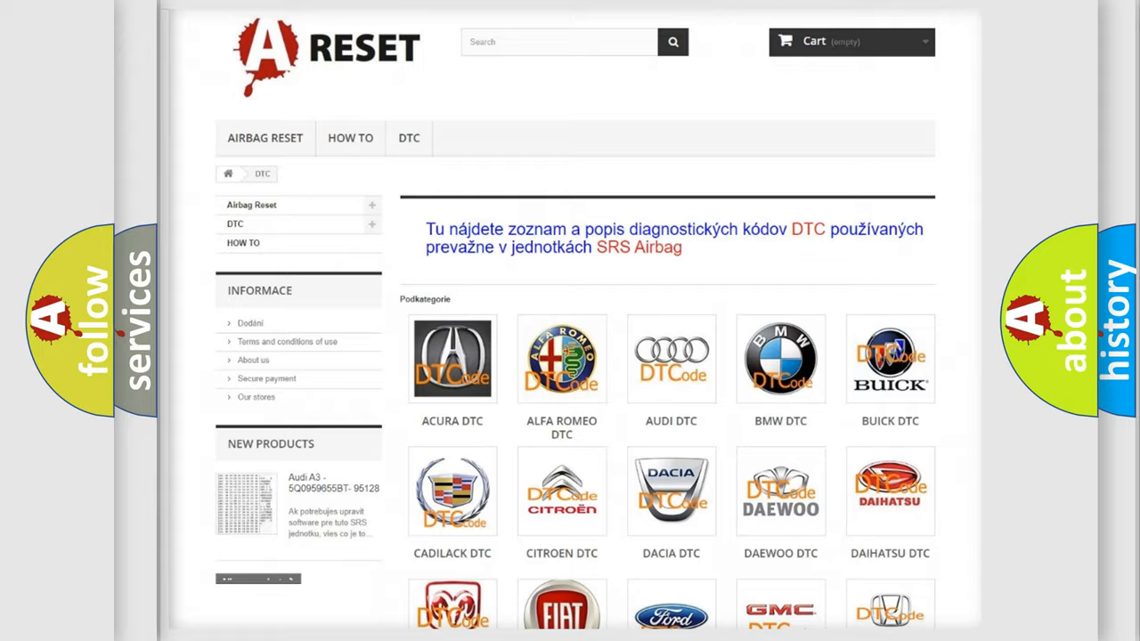
# Step: Choose the DODGE logo in the DTC brand grid to reach the Dodge code categories
pyautogui.scroll(-3)
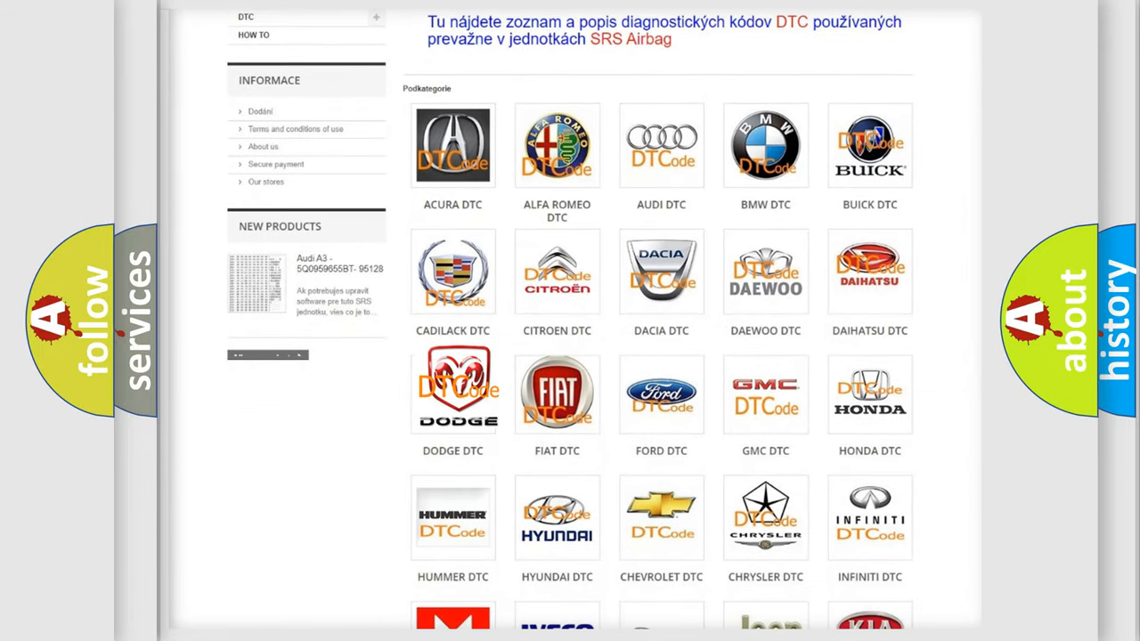
pyautogui.click(452, 388)
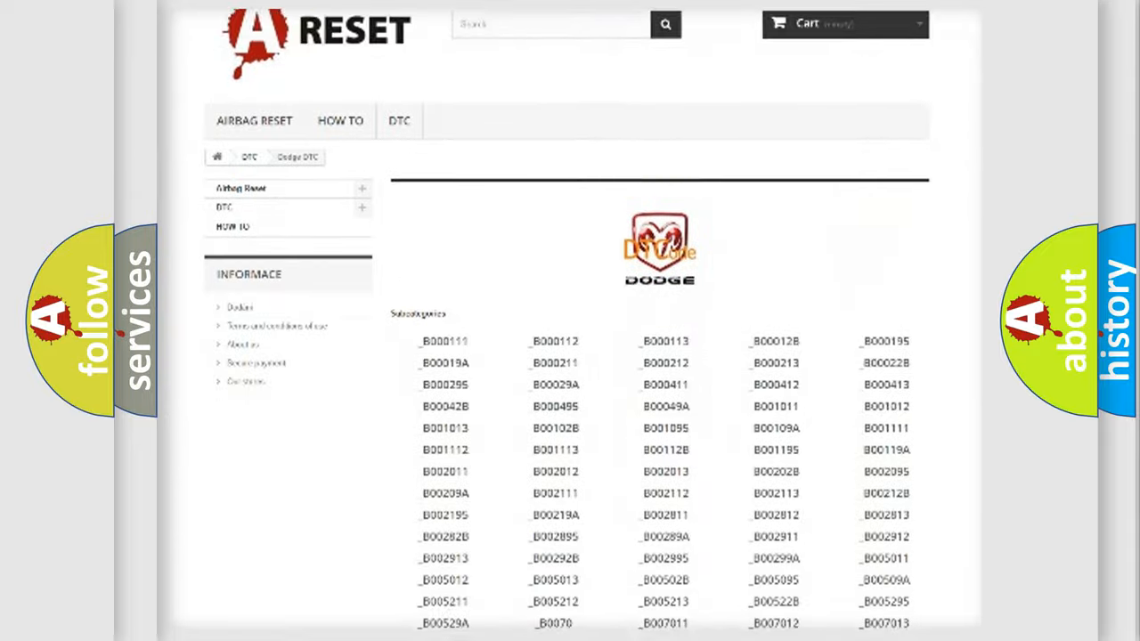
# Step: Scroll the Dodge subcategory list to bring the B00B5xx codes, including B00B512, into view
pyautogui.scroll(-3)
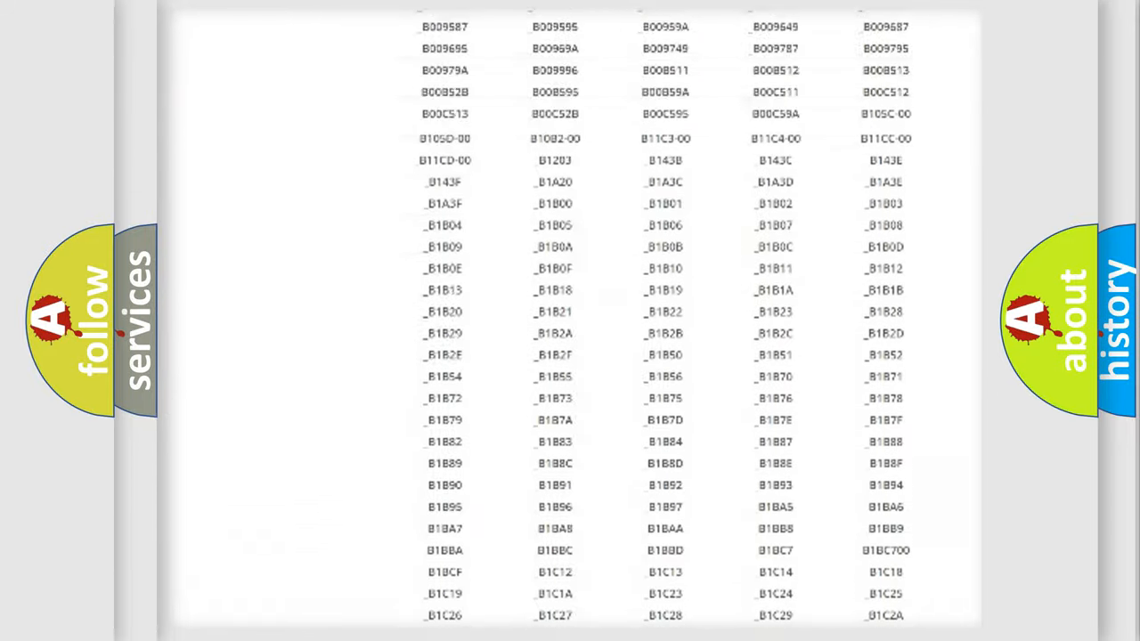
pyautogui.scroll(3)
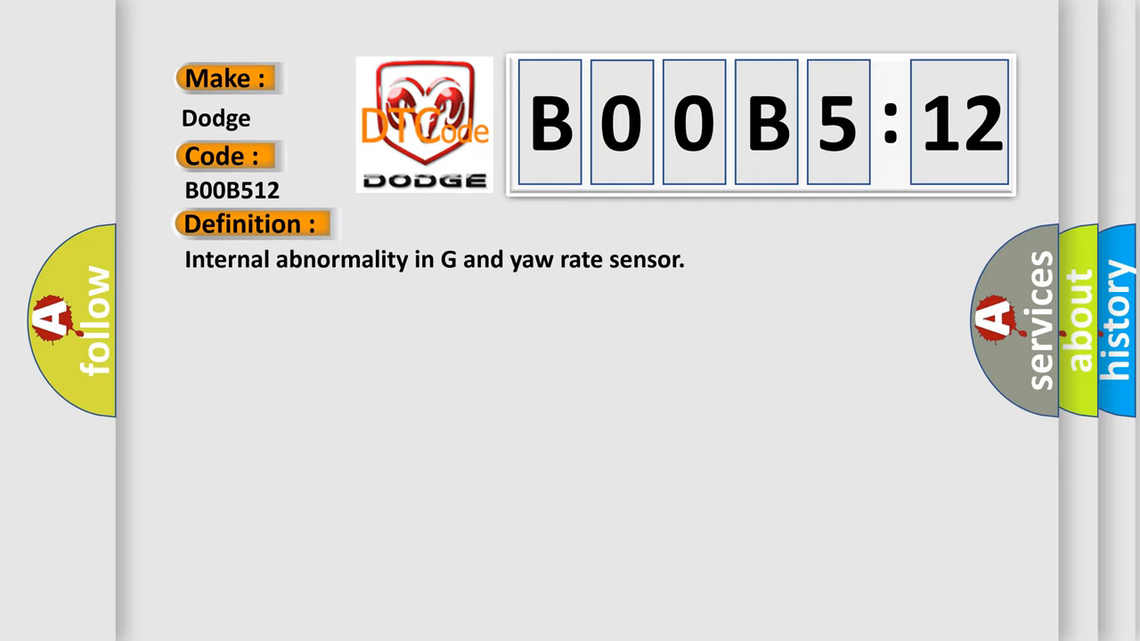
# Step: Expand the Description of code B00B512 to show its setting conditions and turntable note
pyautogui.click(463, 225)
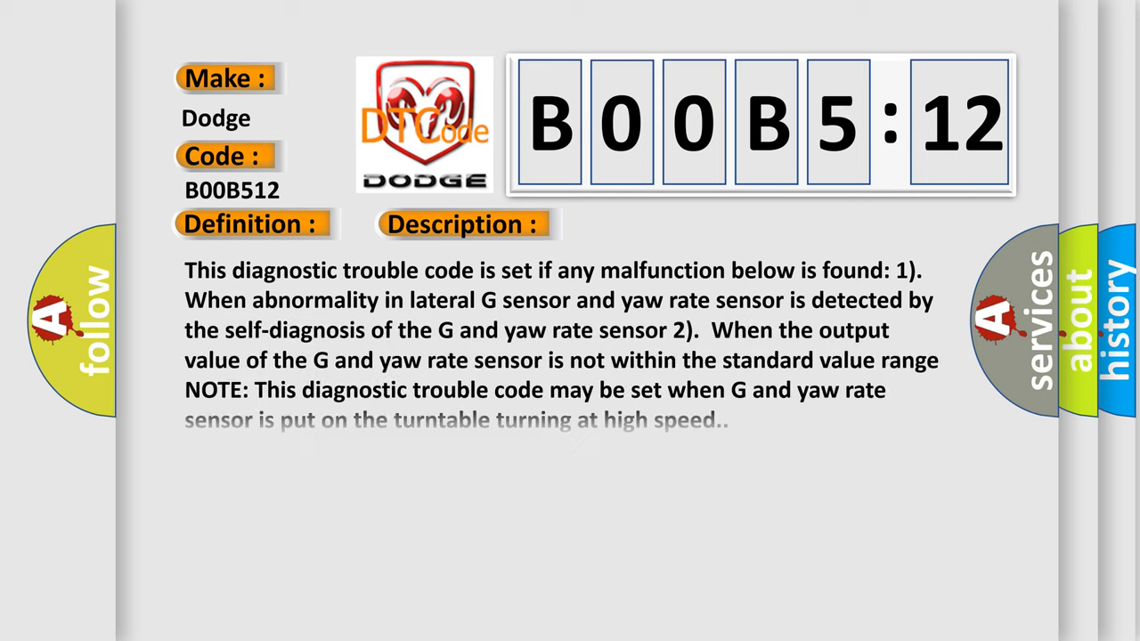